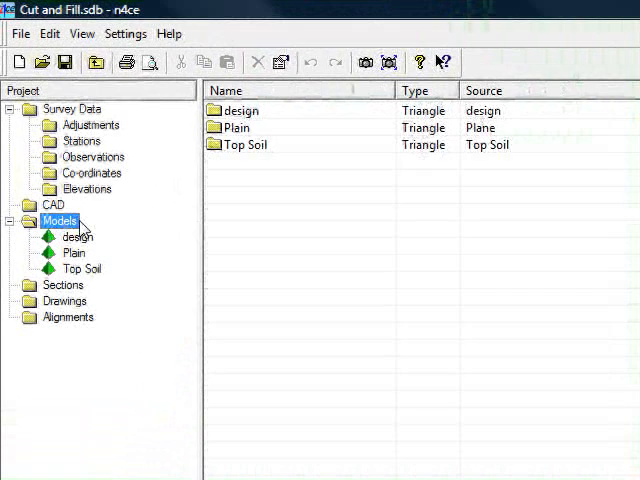
Step: Start a new isopachyte model 'Iso' with design as base and Top Soil as projection
{"action": "right_click", "coordinate": [58, 221]}
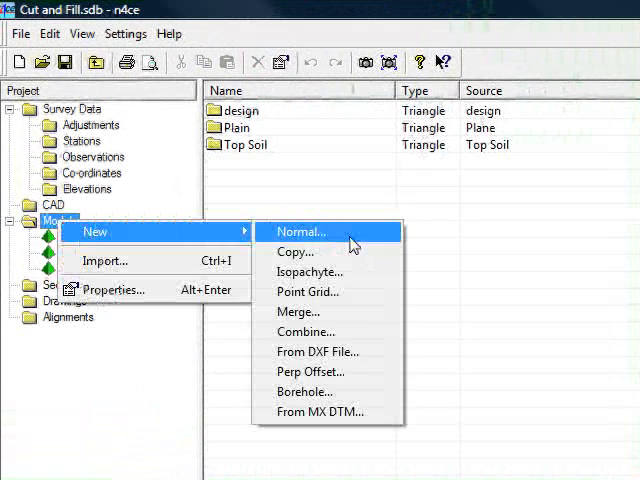
{"action": "left_click", "coordinate": [309, 271]}
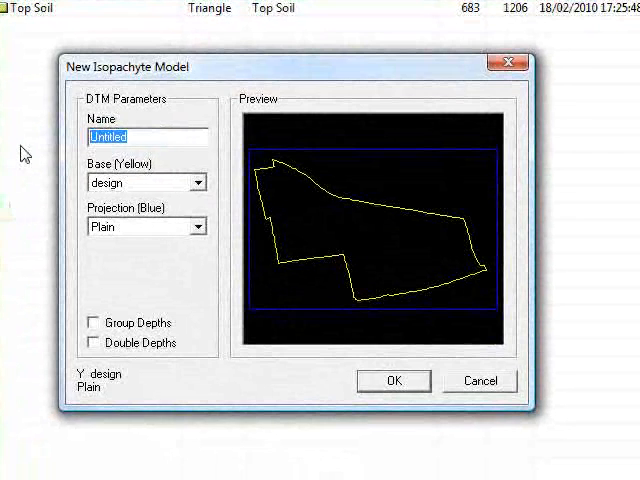
{"action": "type", "text": "Iso"}
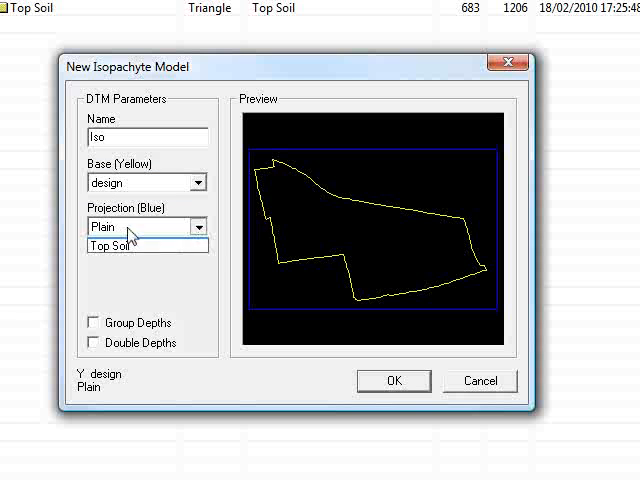
{"action": "left_click", "coordinate": [141, 246]}
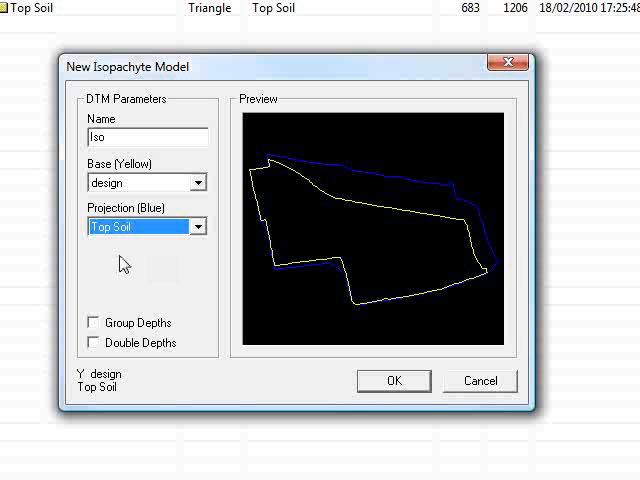
Step: Build the Iso model and accept the Layer Override dialog
{"action": "left_click", "coordinate": [479, 381]}
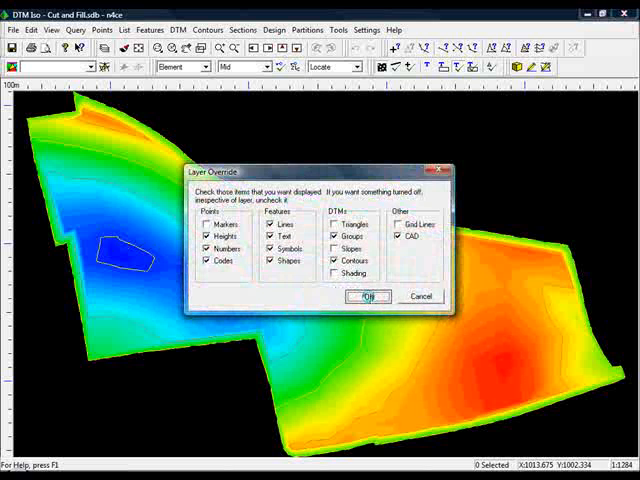
{"action": "left_click", "coordinate": [368, 296]}
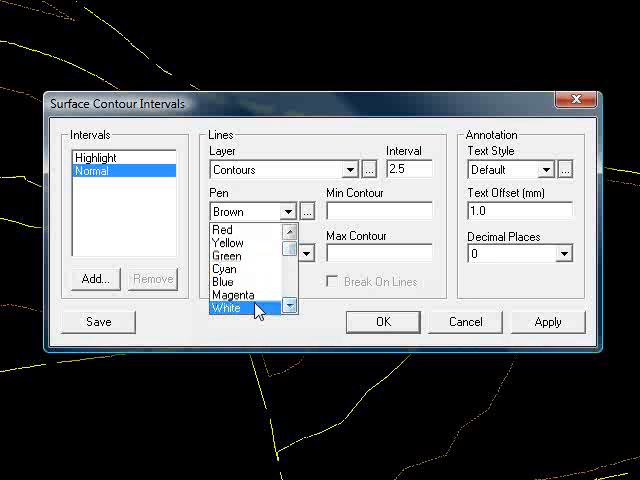
Step: Label white normal contours with heights; add magenta highlight contours every 2 with 0-decimal labels
{"action": "left_click", "coordinate": [227, 308]}
{"action": "type", "text": "0.5"}
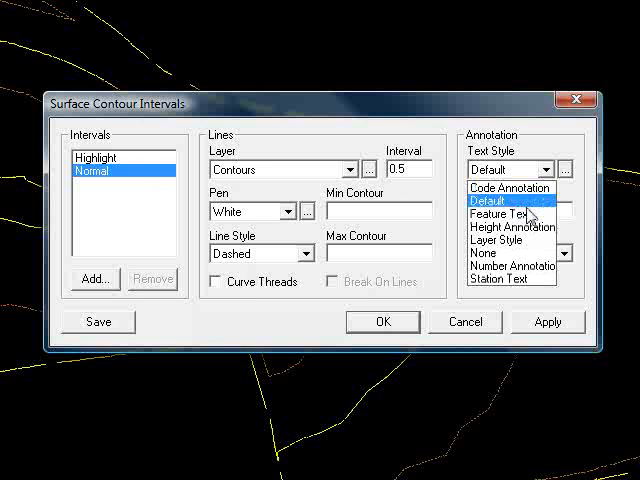
{"action": "left_click", "coordinate": [510, 226]}
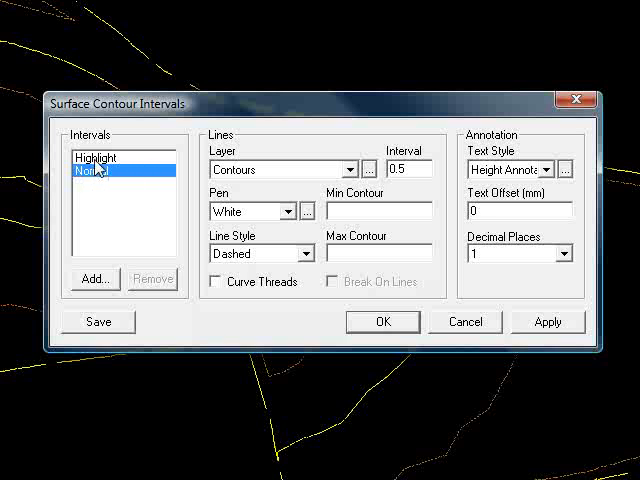
{"action": "left_click", "coordinate": [92, 156]}
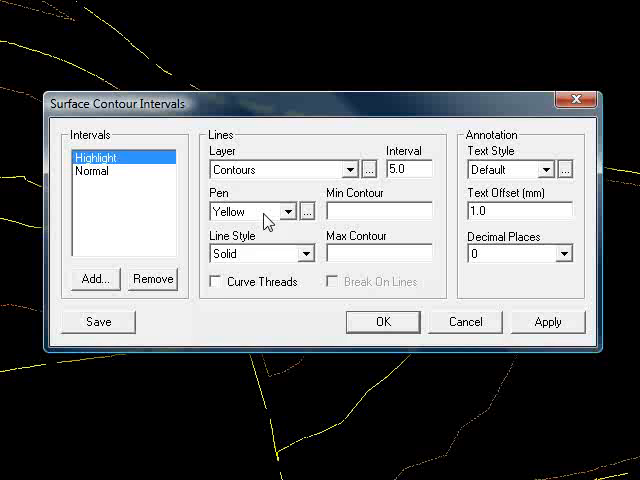
{"action": "left_click", "coordinate": [255, 212]}
{"action": "type", "text": "1"}
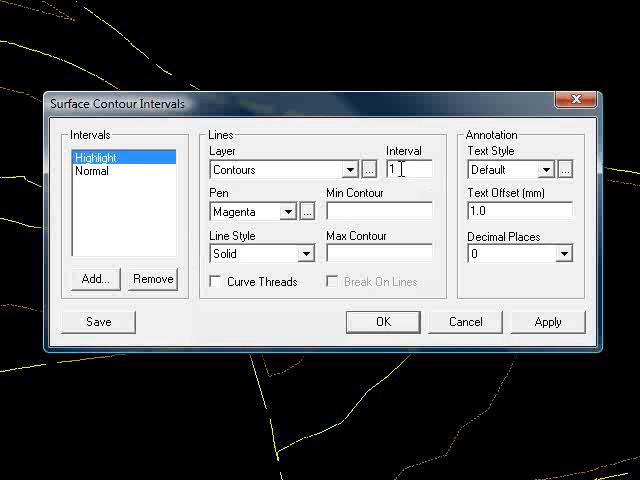
{"action": "type", "text": "2"}
{"action": "left_click", "coordinate": [519, 210]}
{"action": "type", "text": "0"}
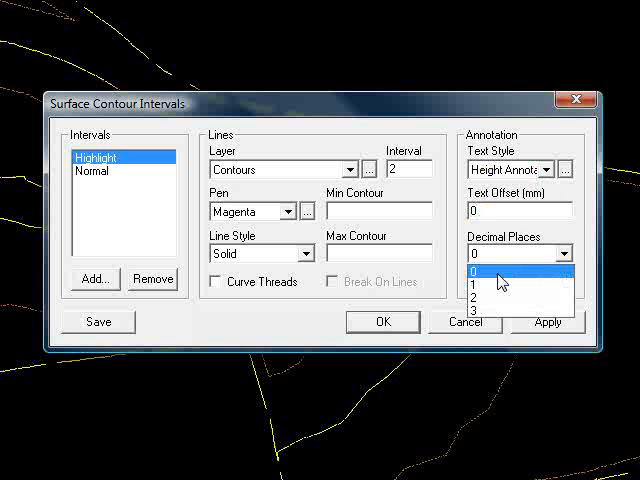
{"action": "left_click", "coordinate": [383, 321]}
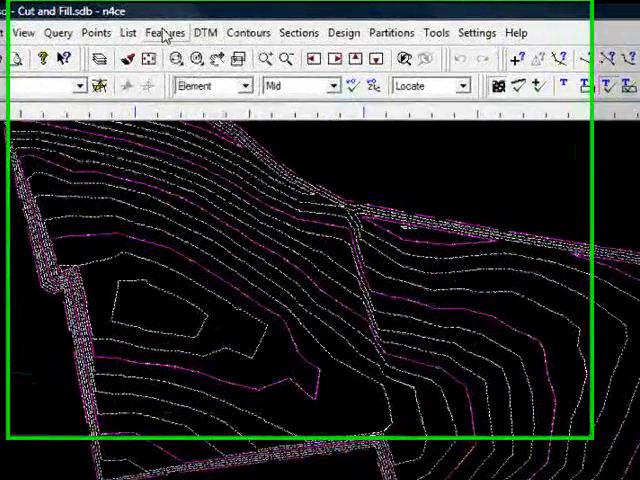
Step: Enable Curve Threads in the contour settings so Iso contours draw smoothly
{"action": "left_click", "coordinate": [263, 33]}
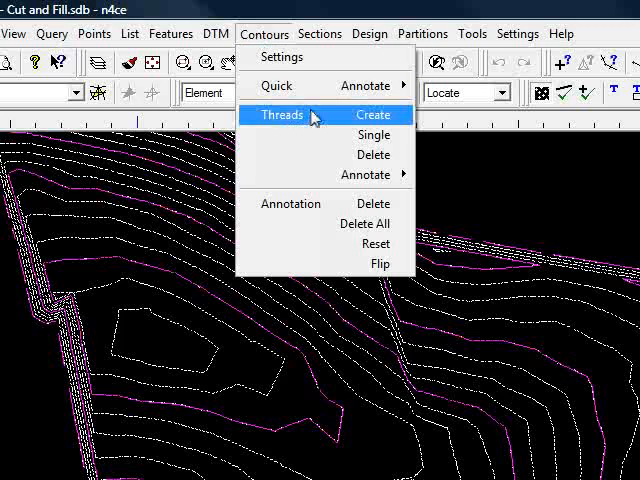
{"action": "left_click", "coordinate": [280, 57]}
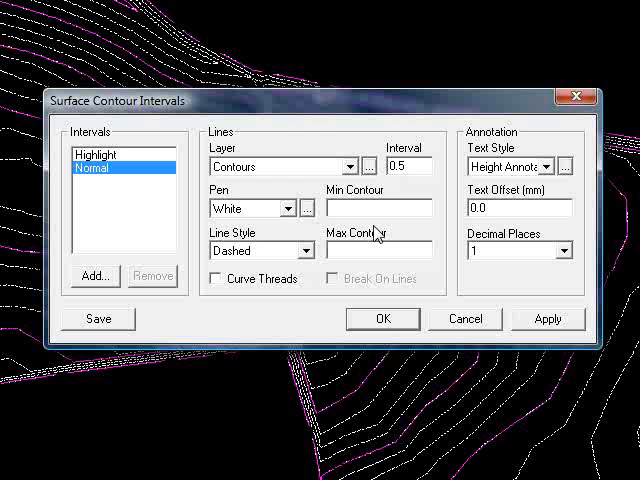
{"action": "left_click", "coordinate": [216, 278]}
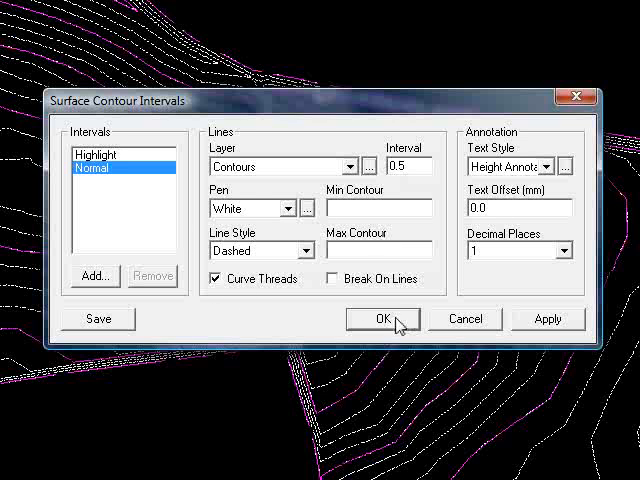
{"action": "left_click", "coordinate": [383, 318]}
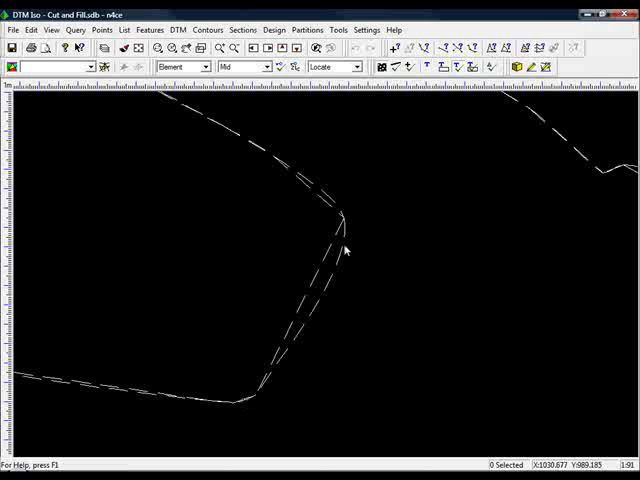
{"action": "mouse_move", "coordinate": [350, 274]}
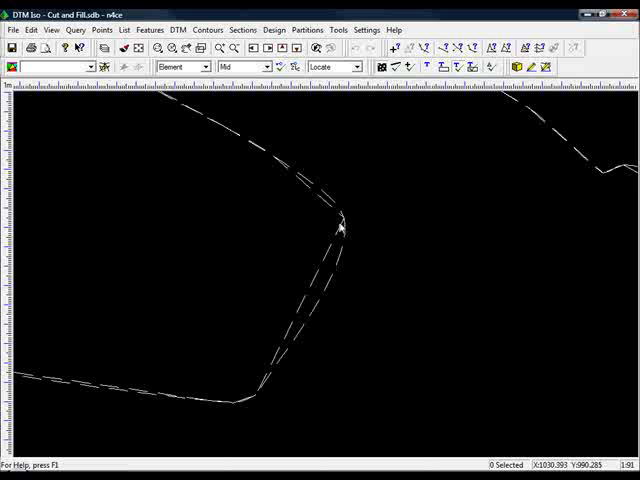
{"action": "mouse_move", "coordinate": [312, 237]}
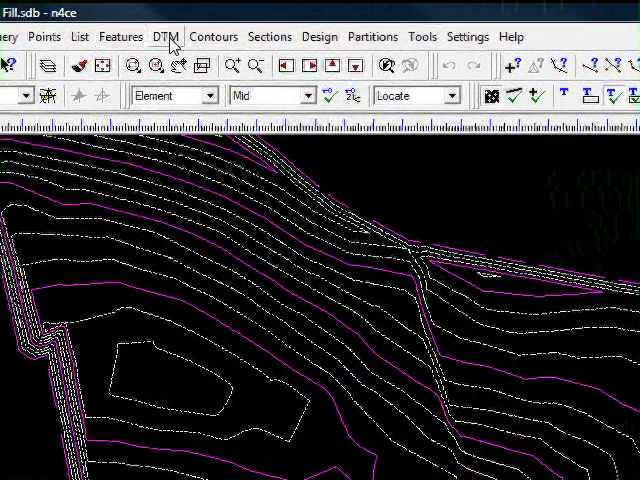
Step: Start the Threads Annotate Indicate tool to place height labels on contours
{"action": "left_click", "coordinate": [213, 37]}
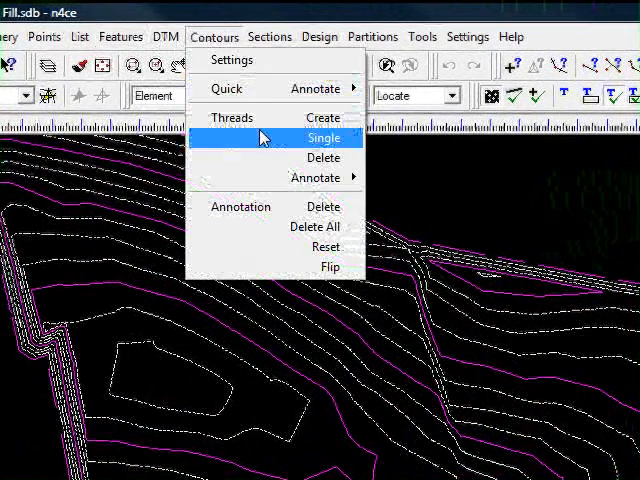
{"action": "mouse_move", "coordinate": [315, 177]}
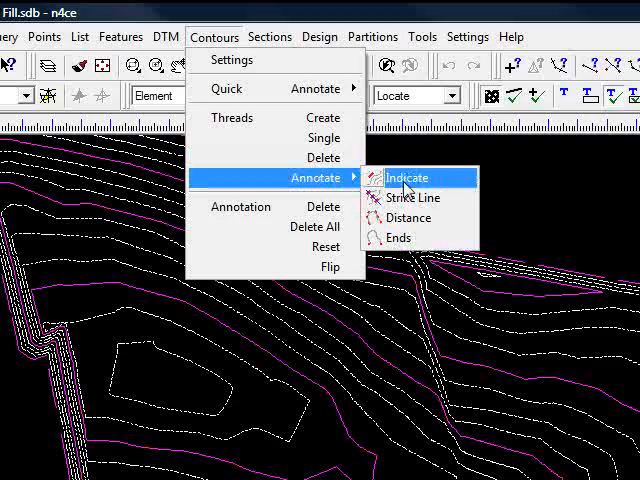
{"action": "left_click", "coordinate": [404, 177]}
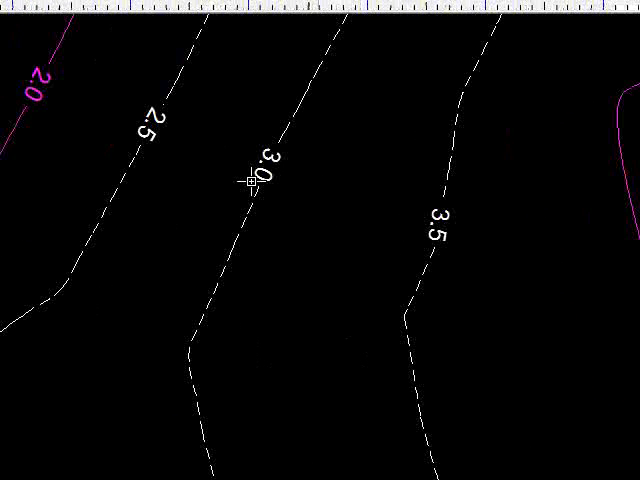
{"action": "mouse_move", "coordinate": [452, 235]}
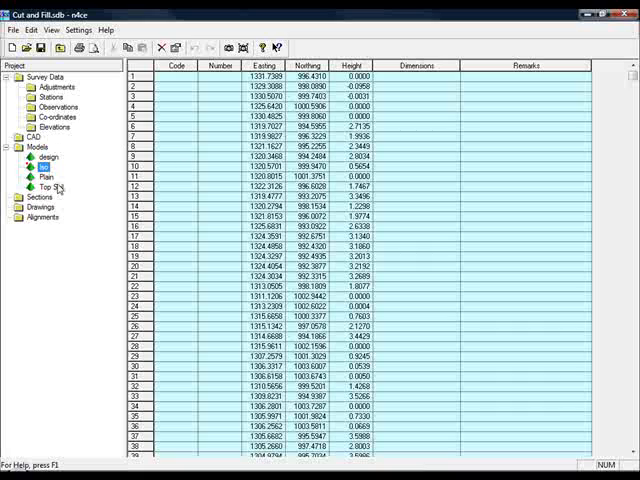
Step: Create a new drawing 'Iso Plot' from the A0 with aic Logo template
{"action": "left_click", "coordinate": [66, 299]}
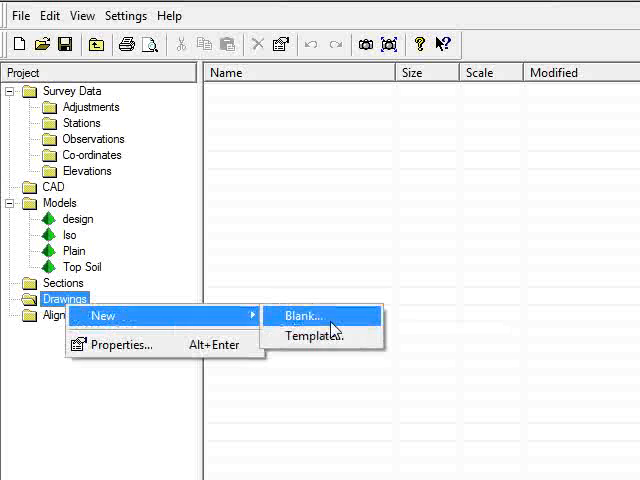
{"action": "left_click", "coordinate": [316, 335]}
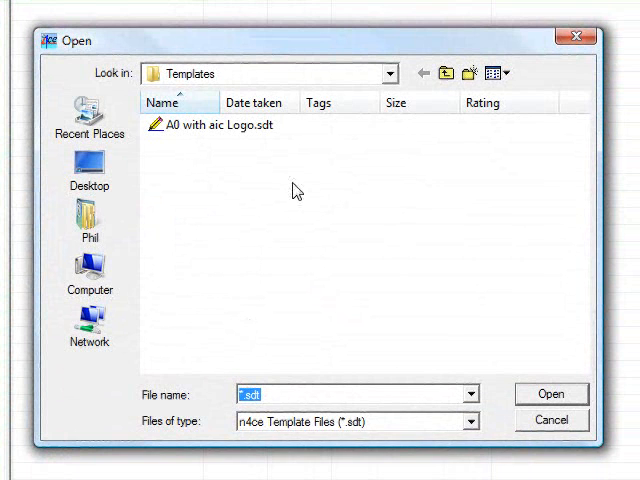
{"action": "left_click", "coordinate": [551, 393]}
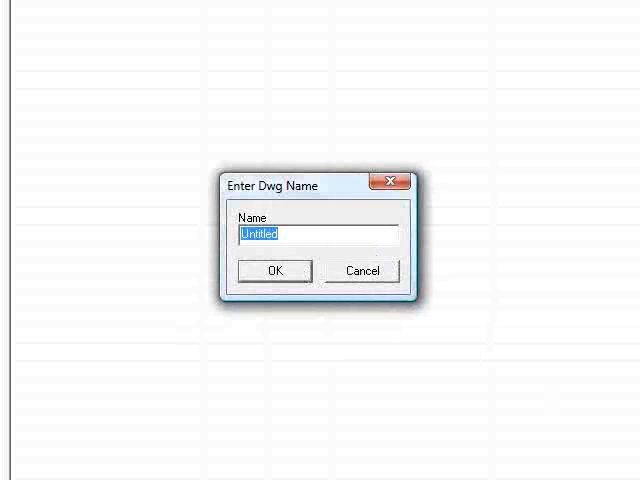
{"action": "type", "text": "Iso Plot"}
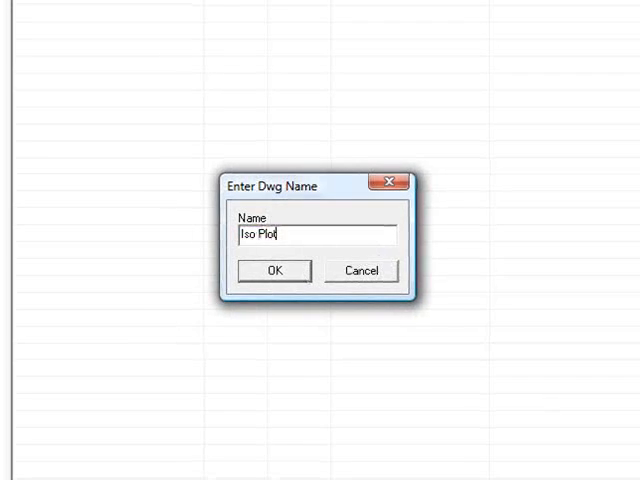
Step: Open Iso Plot and add the design model to its viewport's selected models
{"action": "left_click", "coordinate": [274, 271]}
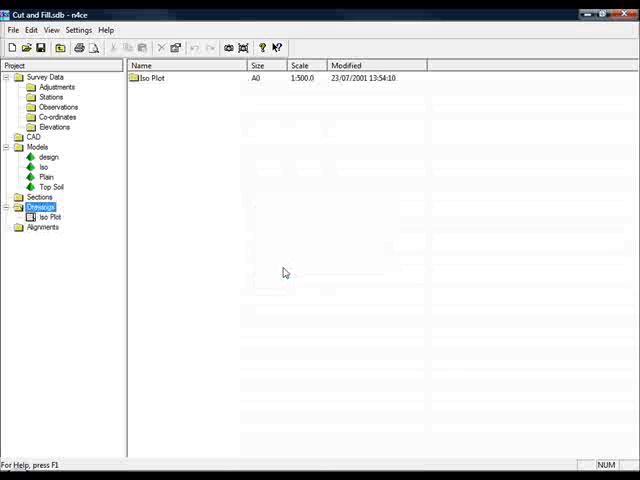
{"action": "left_click", "coordinate": [48, 215]}
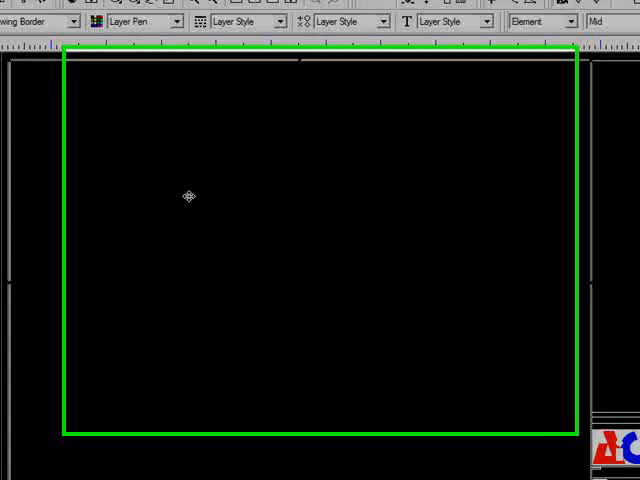
{"action": "right_click", "coordinate": [189, 196]}
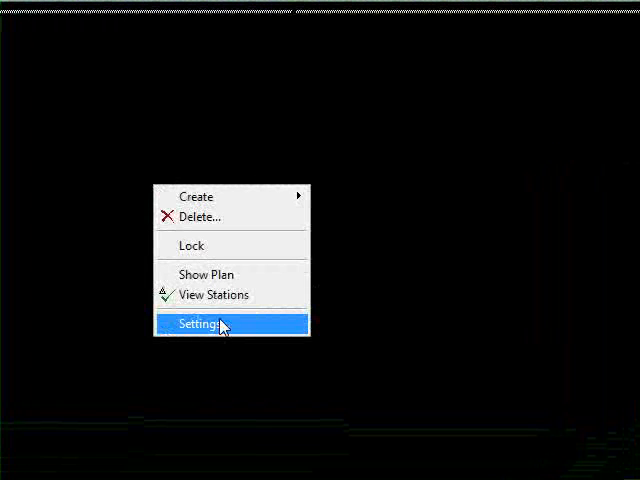
{"action": "left_click", "coordinate": [203, 324]}
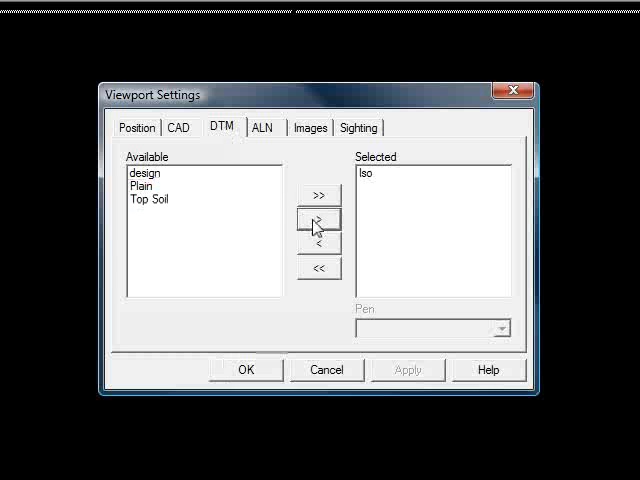
{"action": "left_click", "coordinate": [149, 199]}
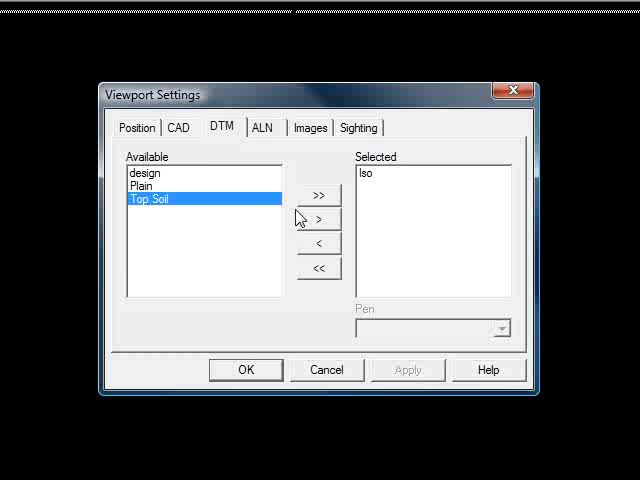
{"action": "left_click", "coordinate": [319, 219]}
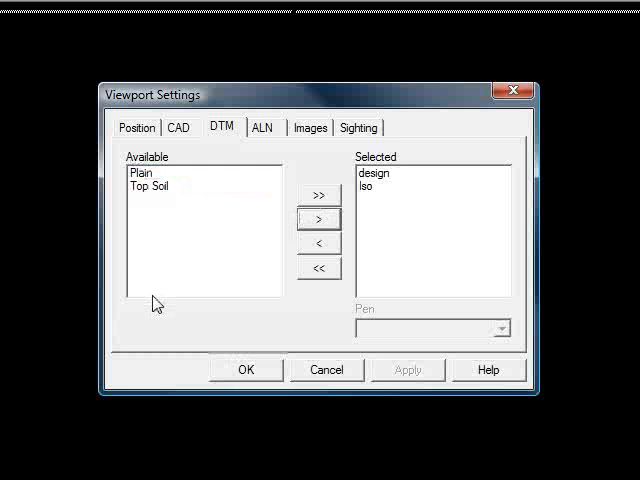
{"action": "left_click", "coordinate": [358, 127]}
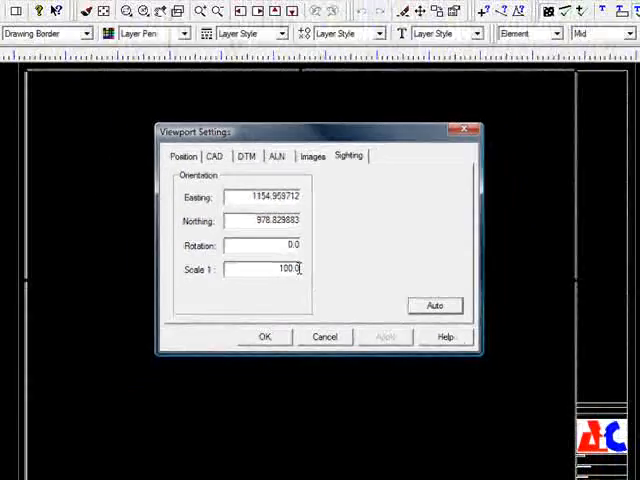
Step: Change the Iso Plot viewport scale from 1:100 to 1:500
{"action": "left_click", "coordinate": [264, 337]}
{"action": "type", "text": "500"}
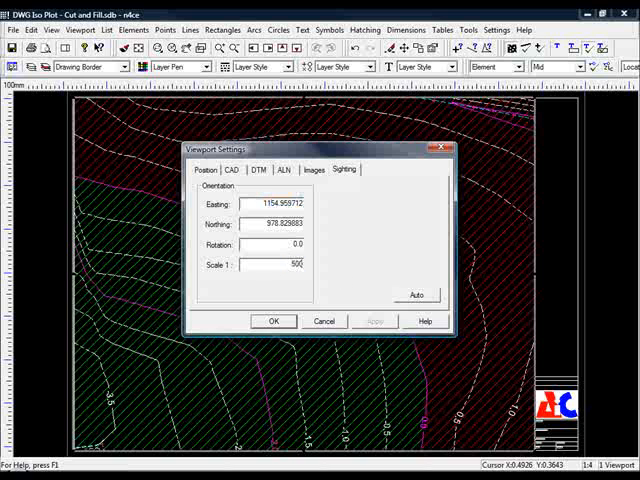
{"action": "left_click", "coordinate": [273, 321]}
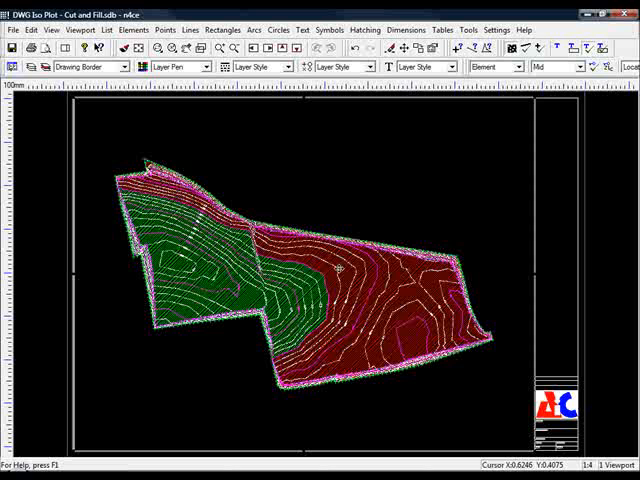
{"action": "mouse_move", "coordinate": [340, 270]}
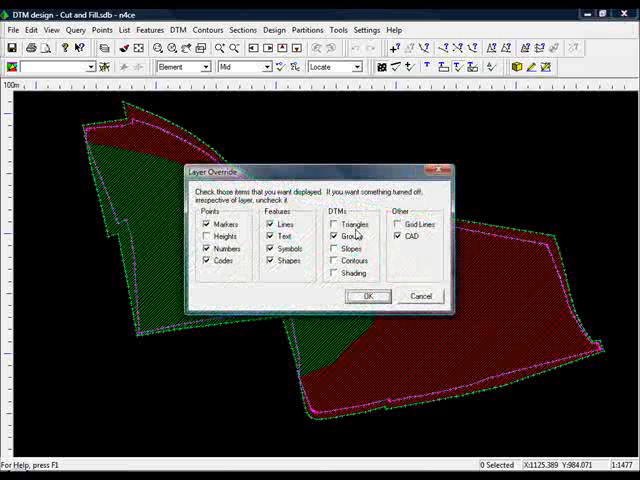
Step: Dismiss Layer Override and launch the 3D viewer on the site models
{"action": "left_click", "coordinate": [367, 296]}
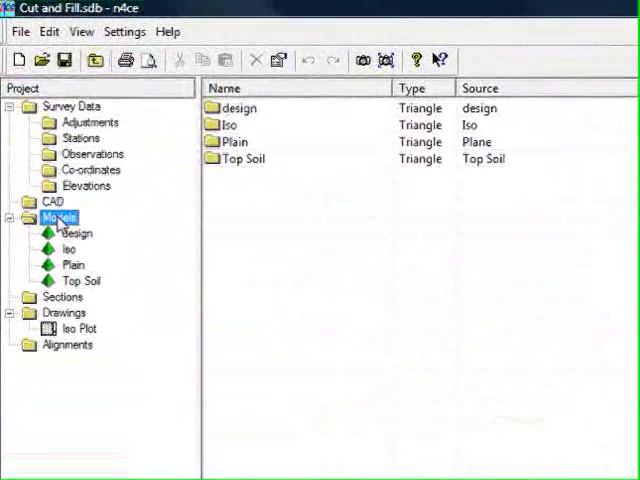
{"action": "left_click", "coordinate": [240, 108]}
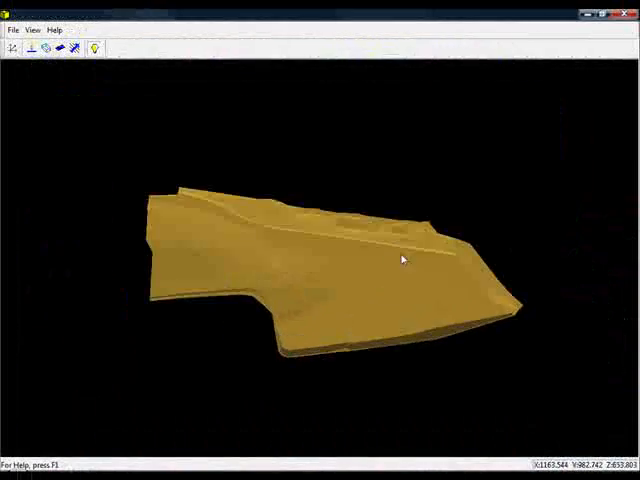
Step: Orbit the 3D view and set the design surface's texture colour
{"action": "left_click_drag", "start_coordinate": [405, 258], "coordinate": [258, 302]}
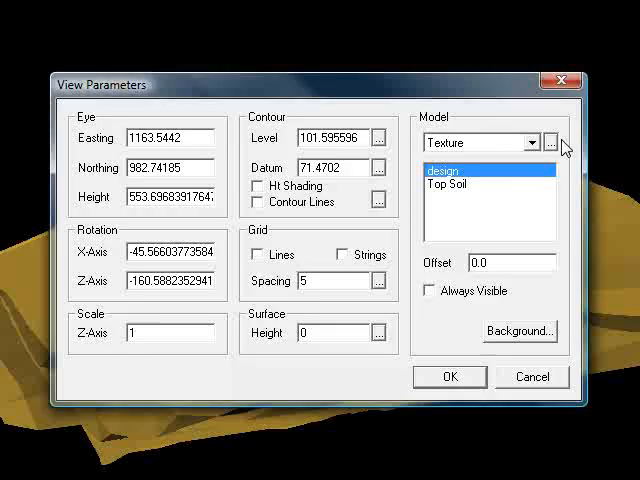
{"action": "left_click", "coordinate": [520, 331]}
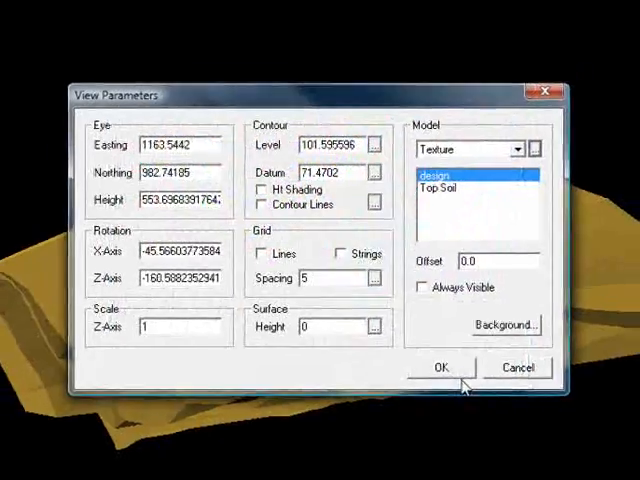
{"action": "left_click", "coordinate": [437, 368]}
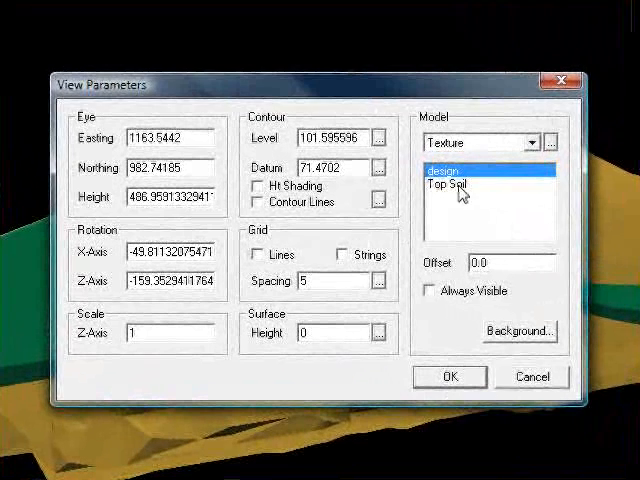
Step: Enable contour lines on the design surface and pick their colour
{"action": "left_click", "coordinate": [448, 185]}
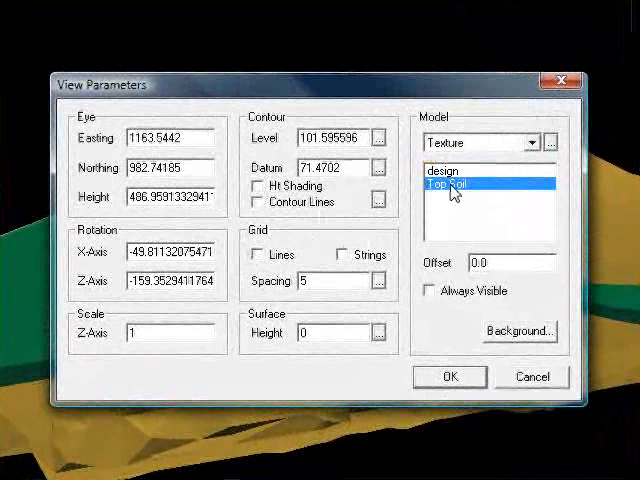
{"action": "left_click", "coordinate": [440, 171]}
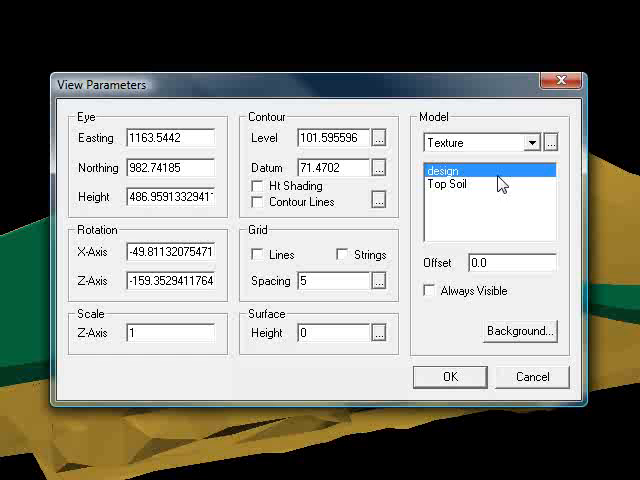
{"action": "left_click", "coordinate": [256, 202]}
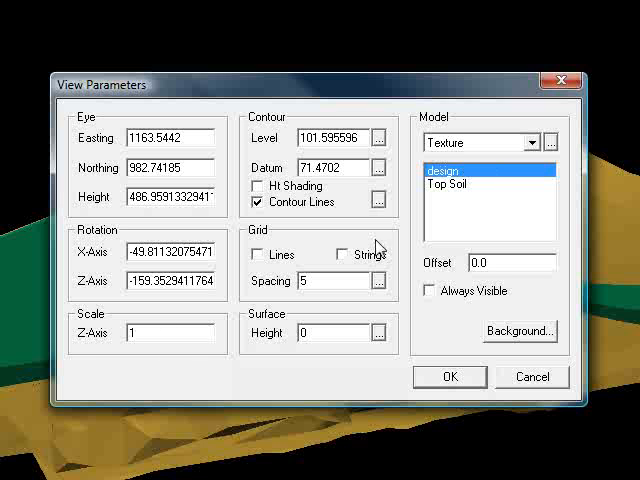
{"action": "left_click", "coordinate": [520, 330]}
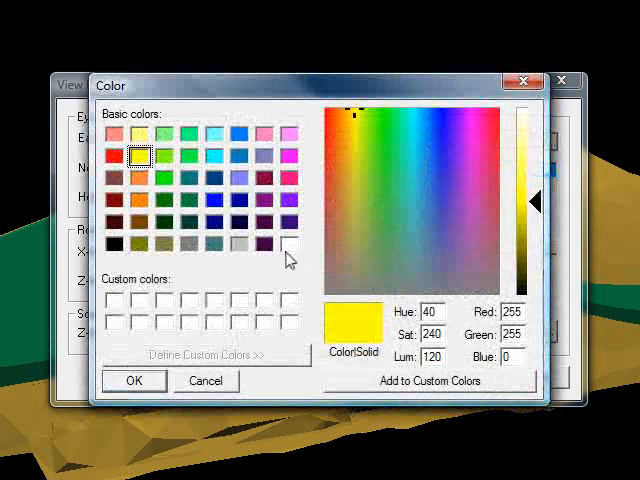
{"action": "left_click", "coordinate": [133, 381]}
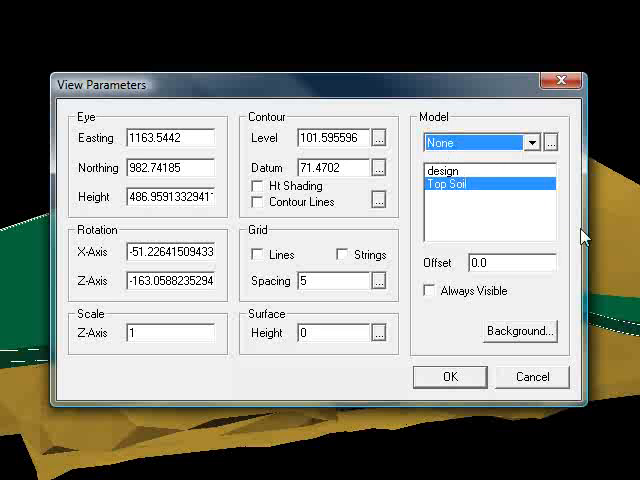
Step: Render Top Soil as white grid lines at spacing 10 with no texture
{"action": "left_click", "coordinate": [262, 254]}
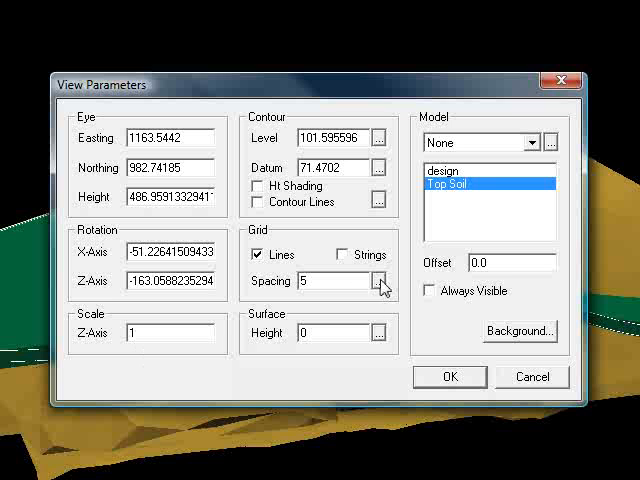
{"action": "type", "text": "10"}
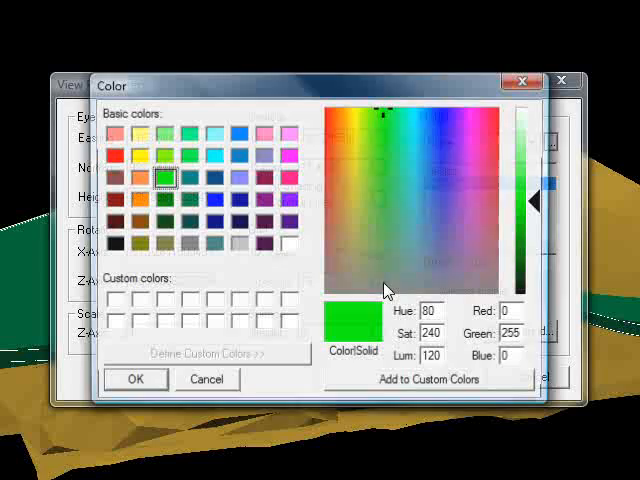
{"action": "left_click", "coordinate": [288, 243]}
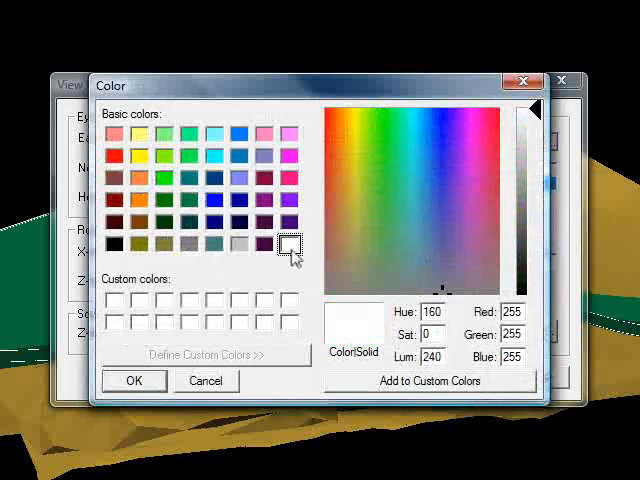
{"action": "left_click", "coordinate": [133, 381]}
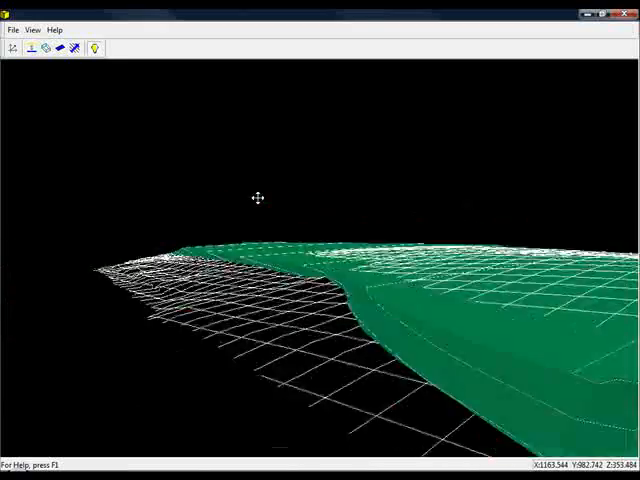
Step: Orbit the model and set View Parameters Scale Z-Axis to 5
{"action": "left_click_drag", "start_coordinate": [256, 197], "coordinate": [330, 293]}
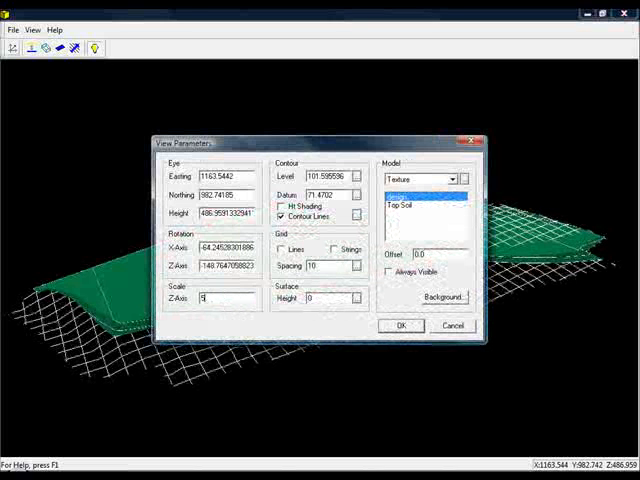
{"action": "left_click", "coordinate": [400, 325]}
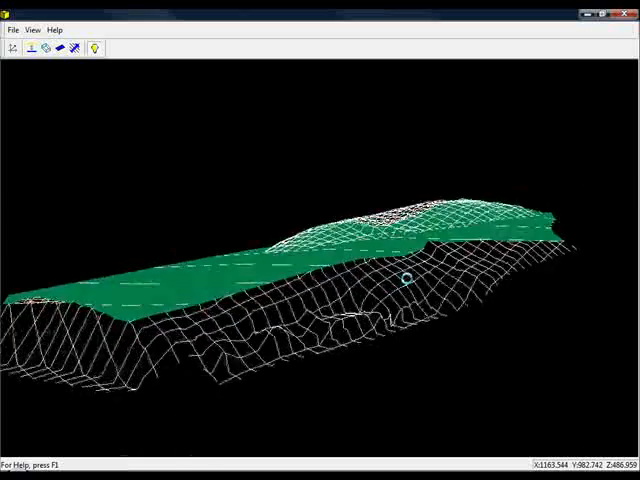